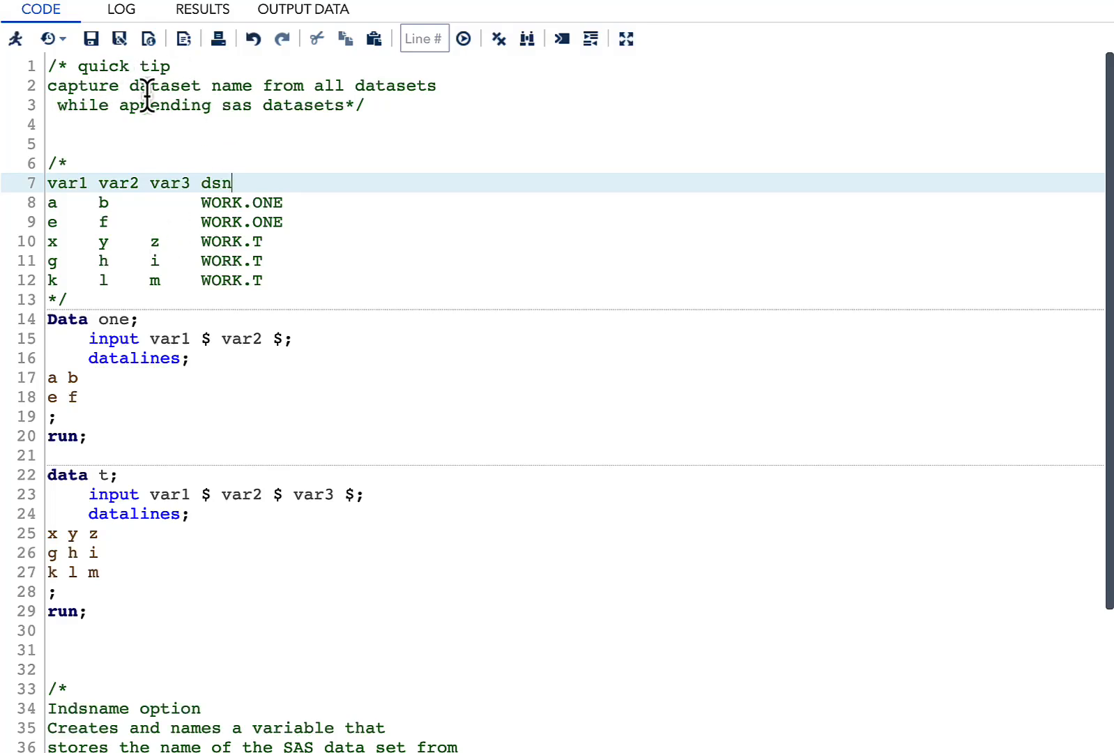
mouse_move(387, 104)
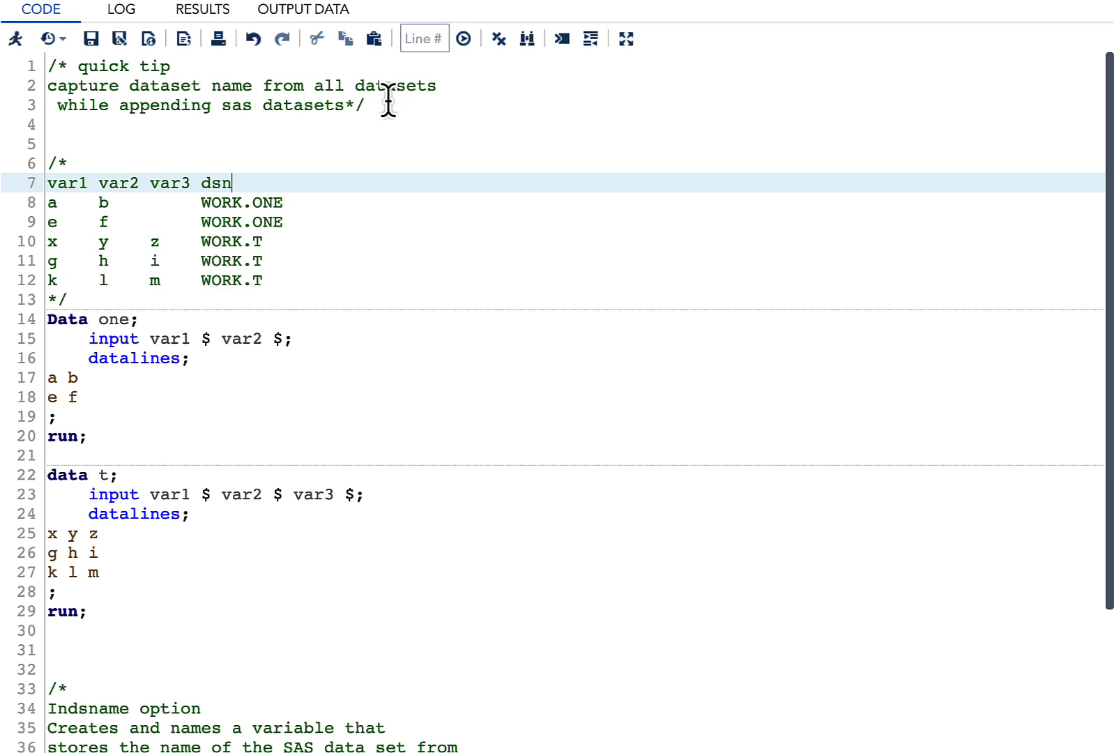
mouse_move(178, 128)
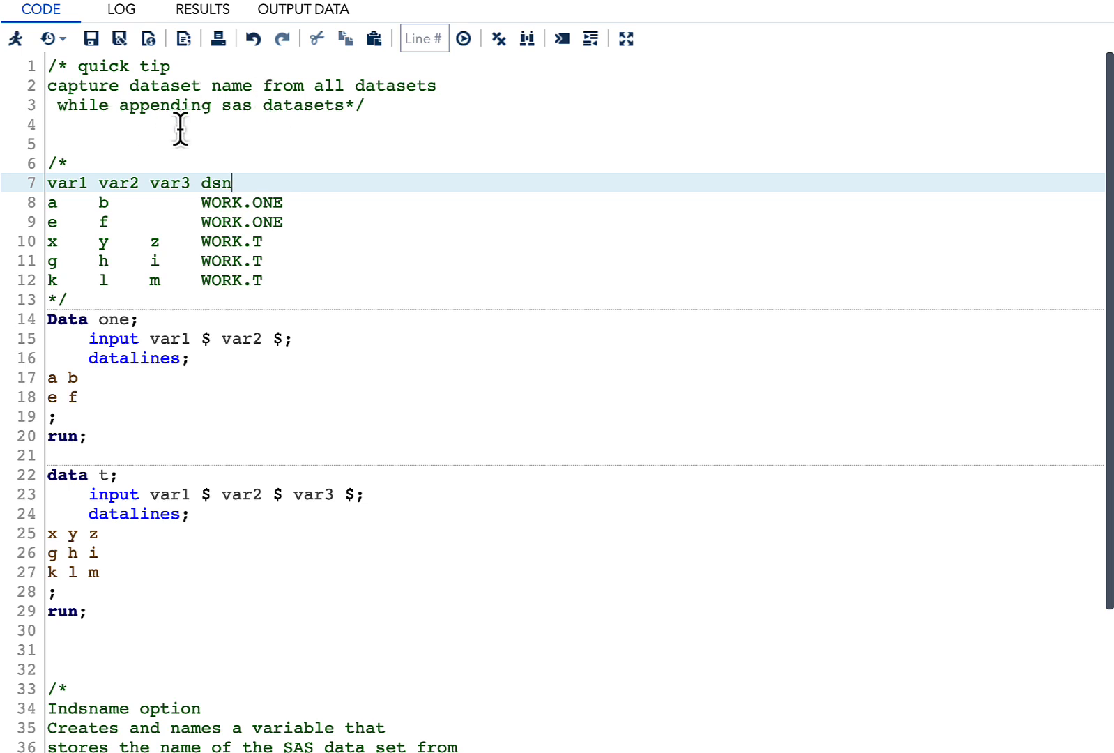
mouse_move(97, 362)
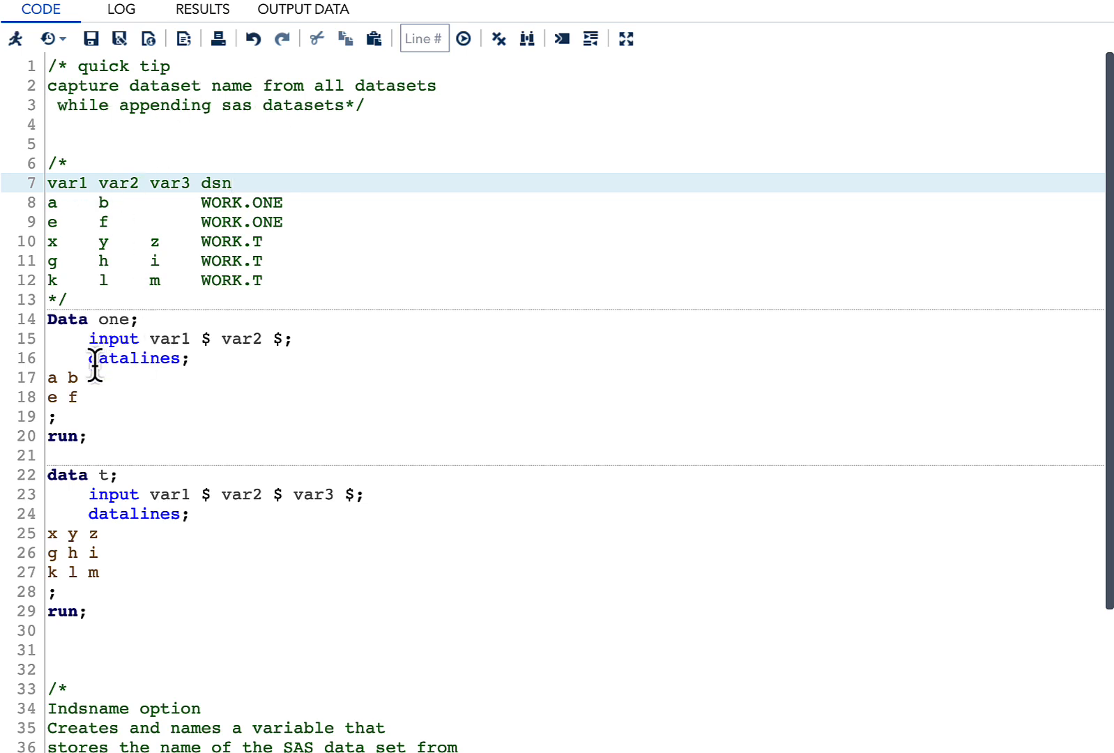
mouse_move(79, 519)
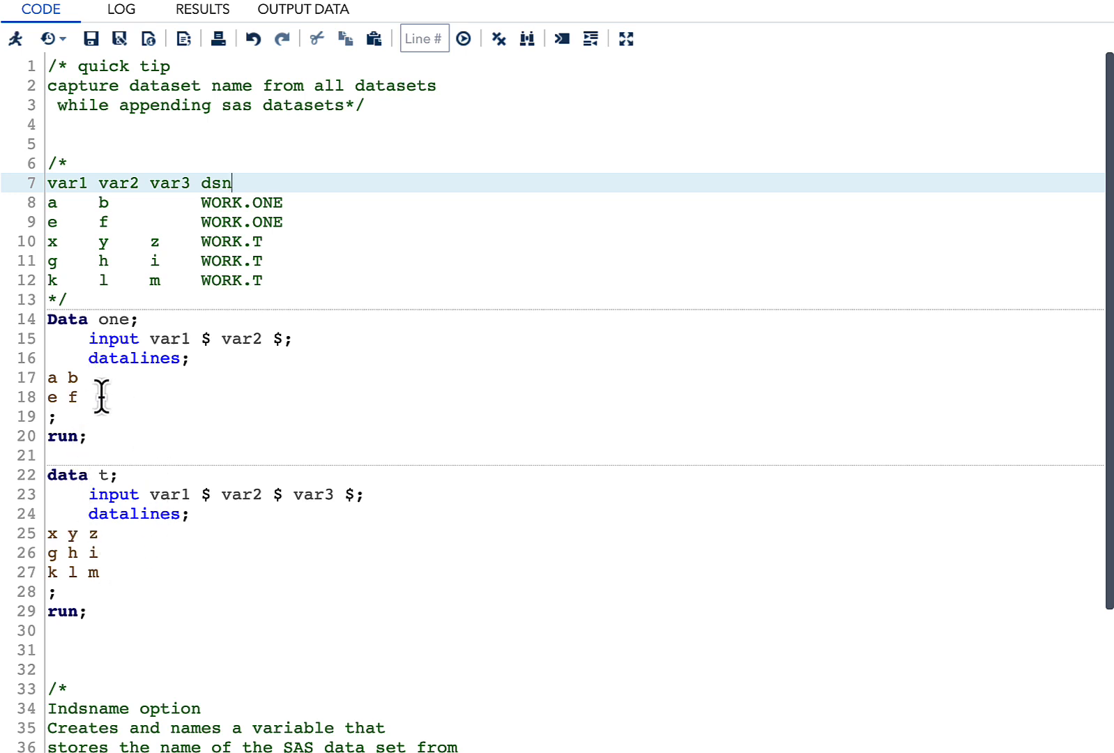
mouse_move(114, 299)
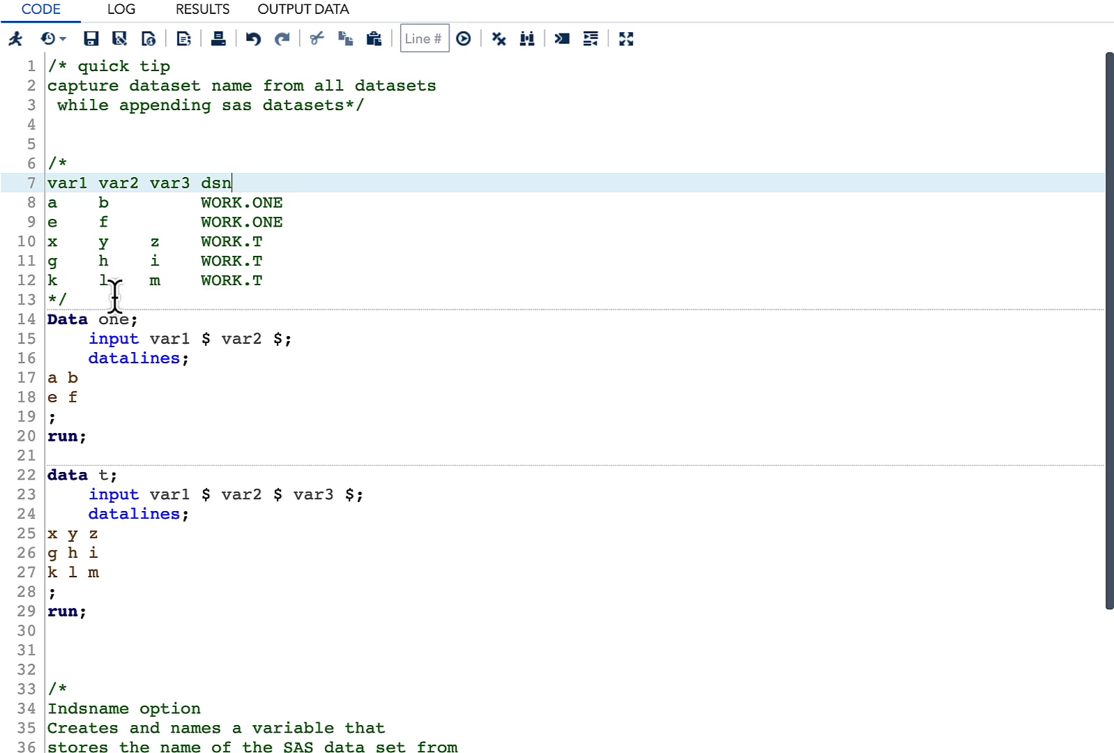
mouse_move(64, 206)
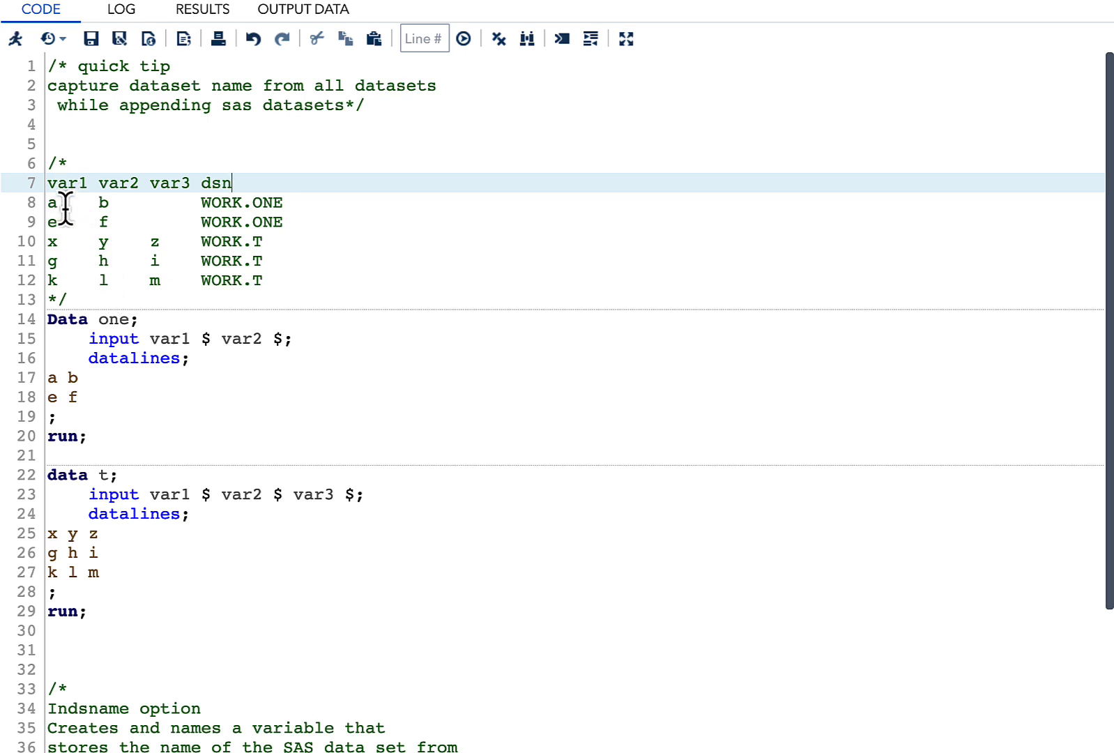
mouse_move(209, 183)
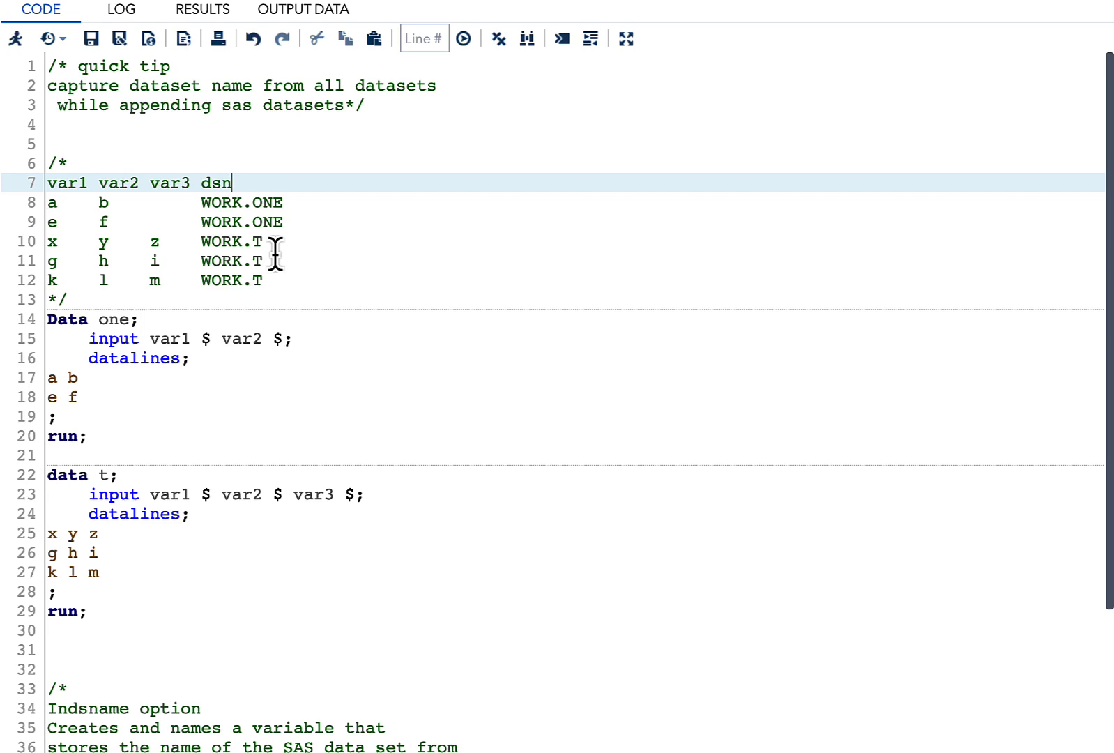
- Run the DATA step appending ONE and T with INDSNAME to print rows with their WORK.ONE or WORK.T source
scroll("up", 3)
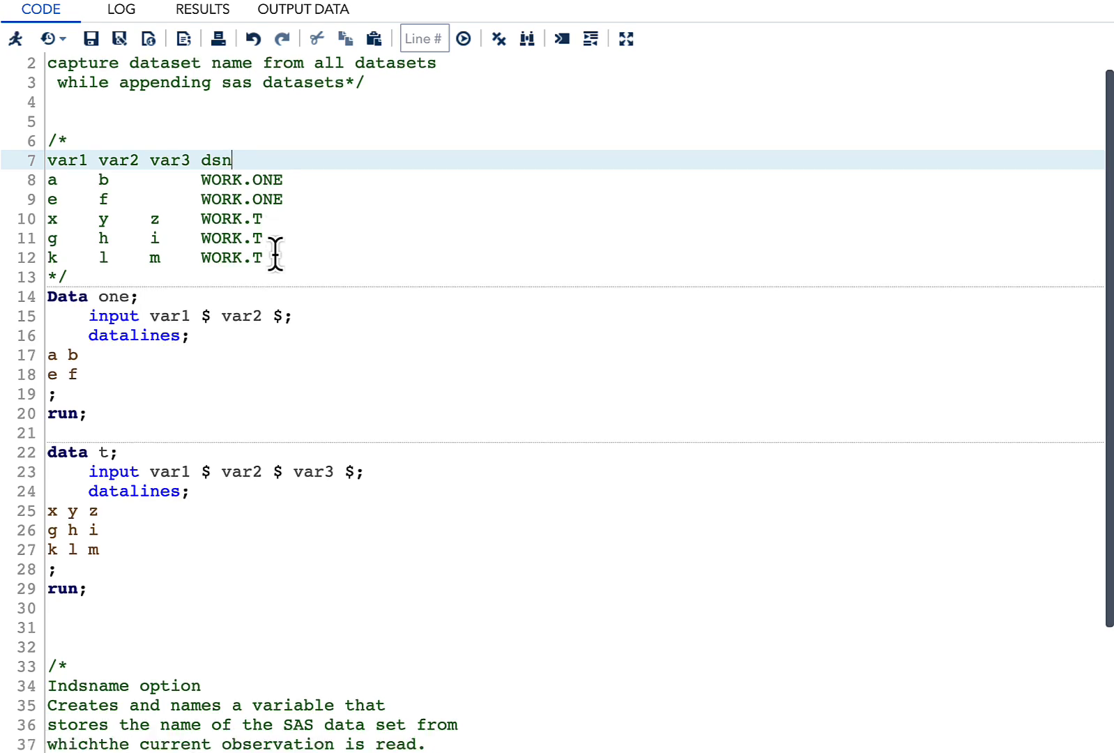
scroll("down", 3)
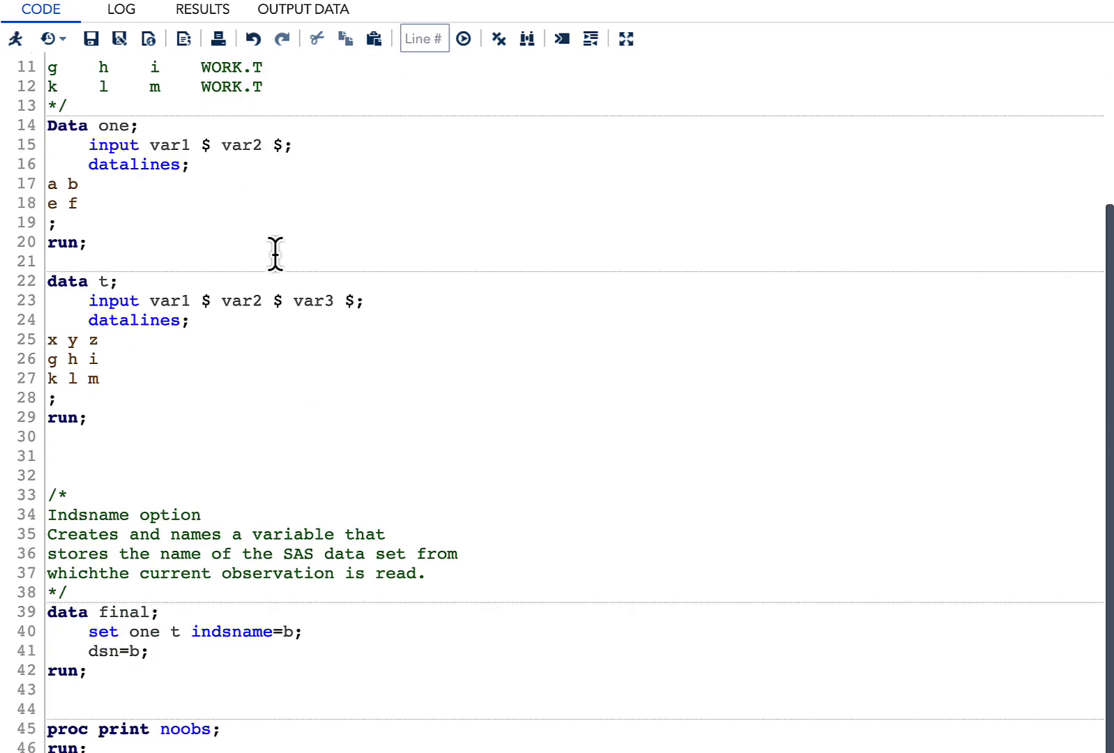
mouse_move(89, 636)
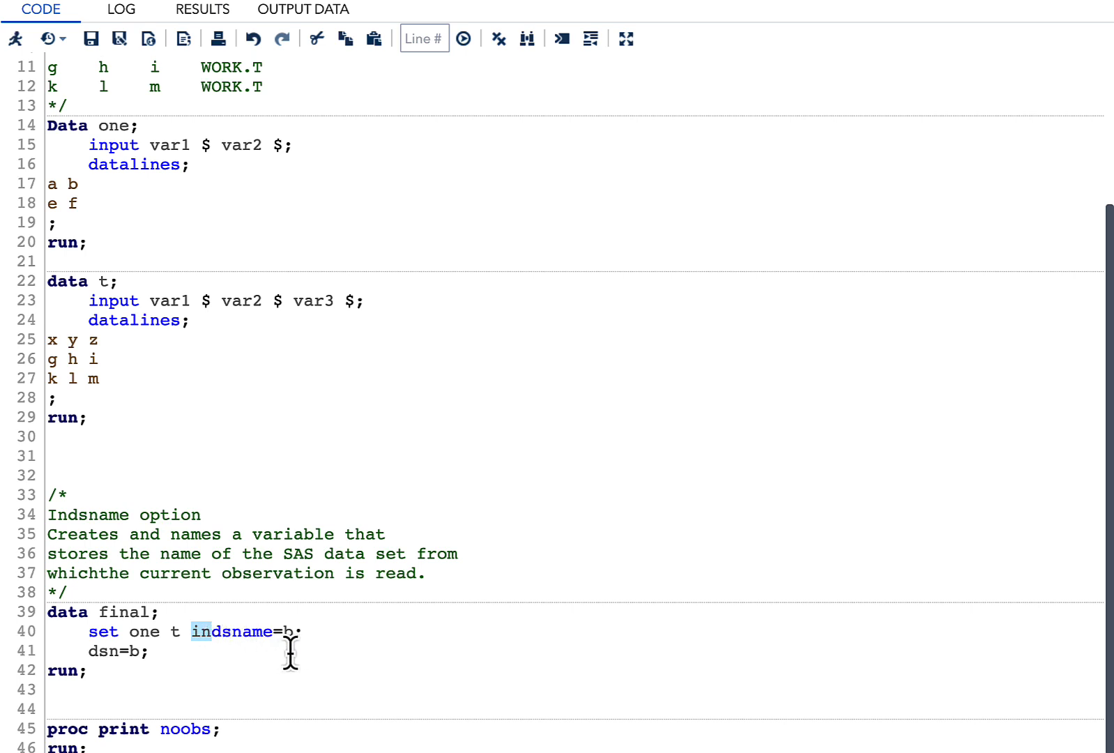
mouse_move(279, 645)
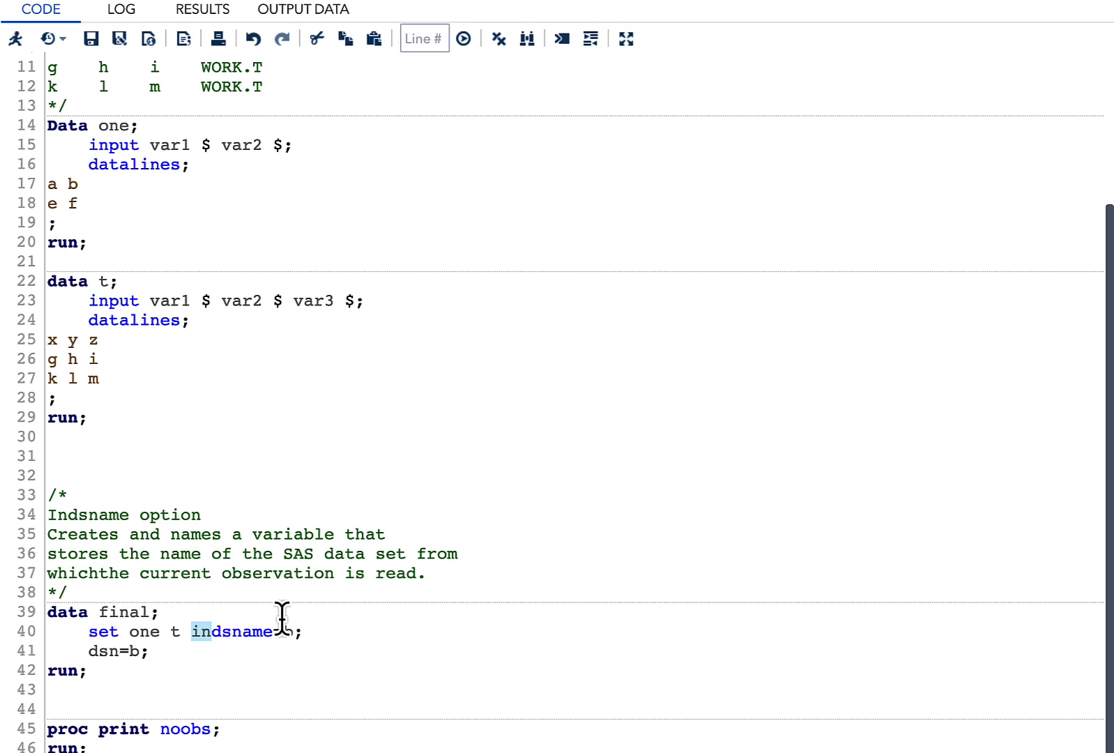
mouse_move(291, 643)
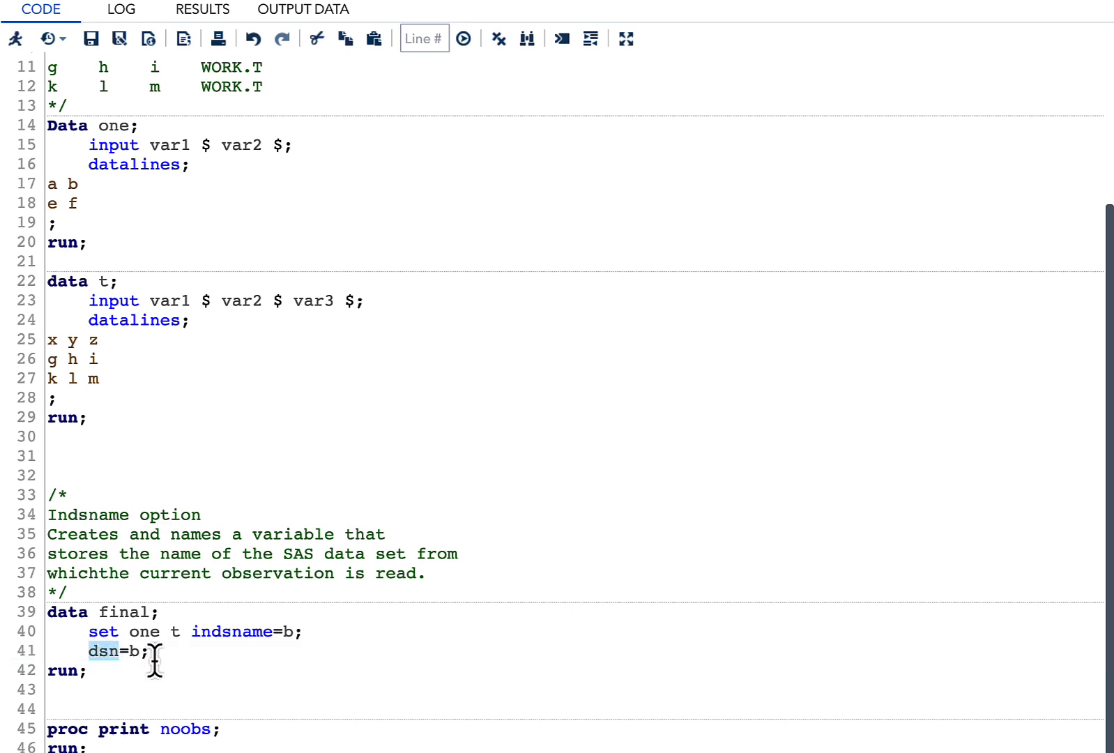
mouse_move(110, 594)
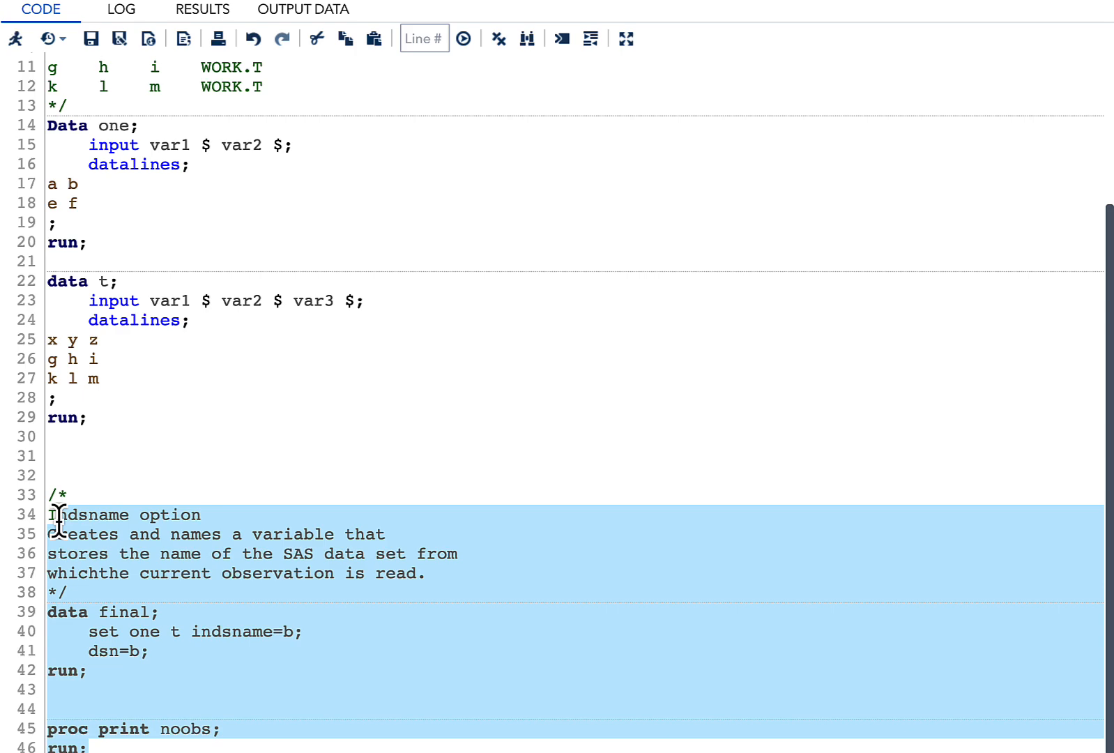
scroll("up", 3)
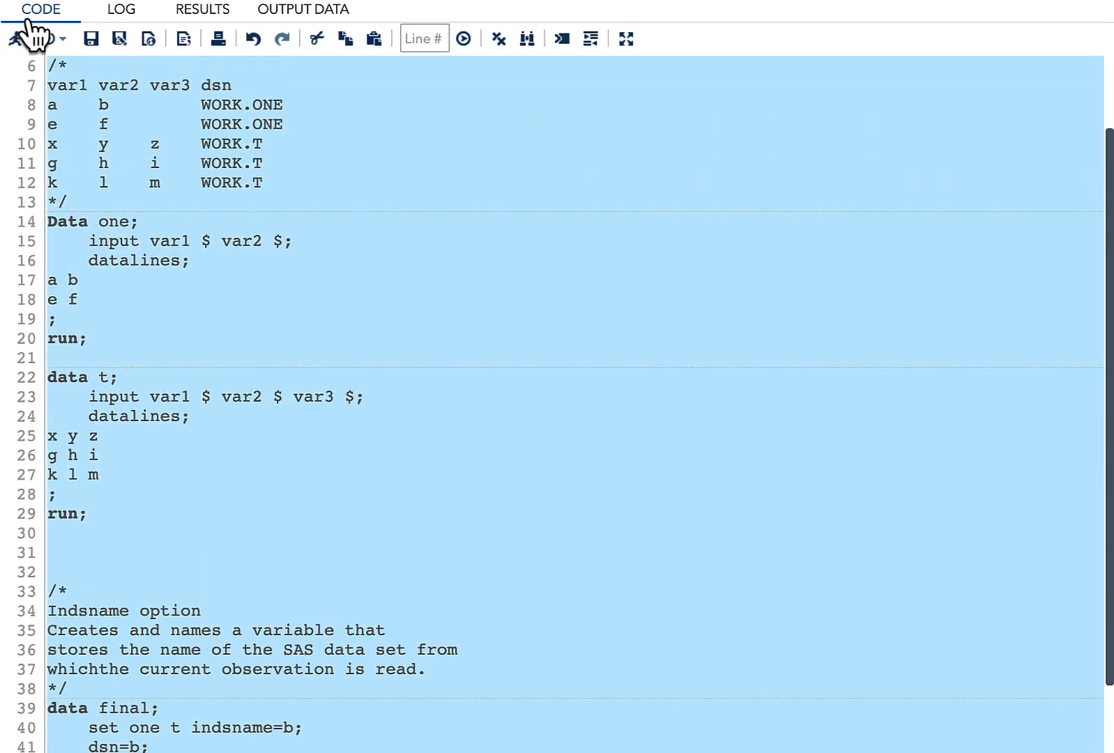
left_click(465, 39)
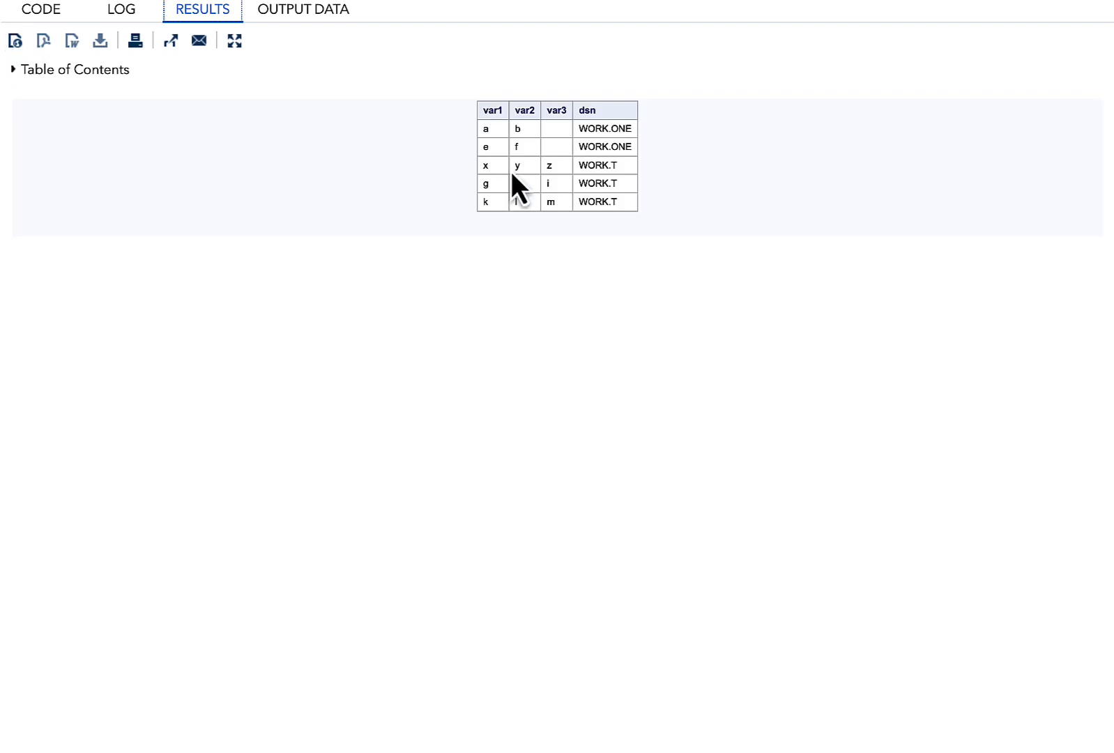
mouse_move(491, 149)
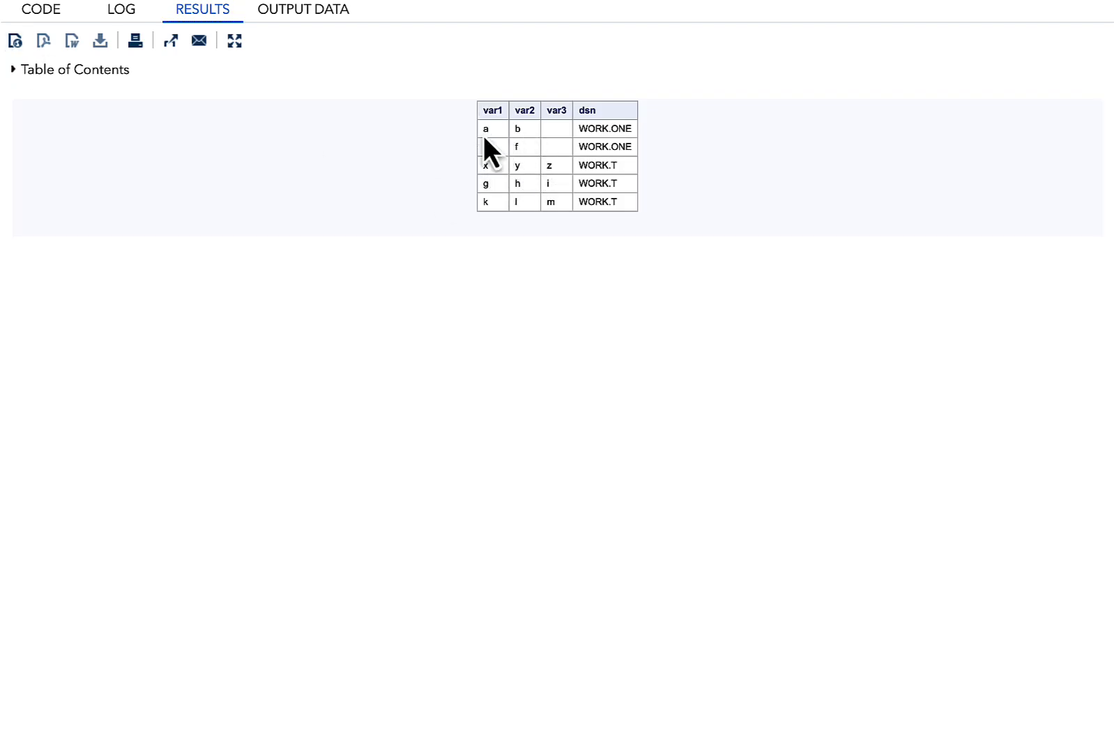
mouse_move(575, 168)
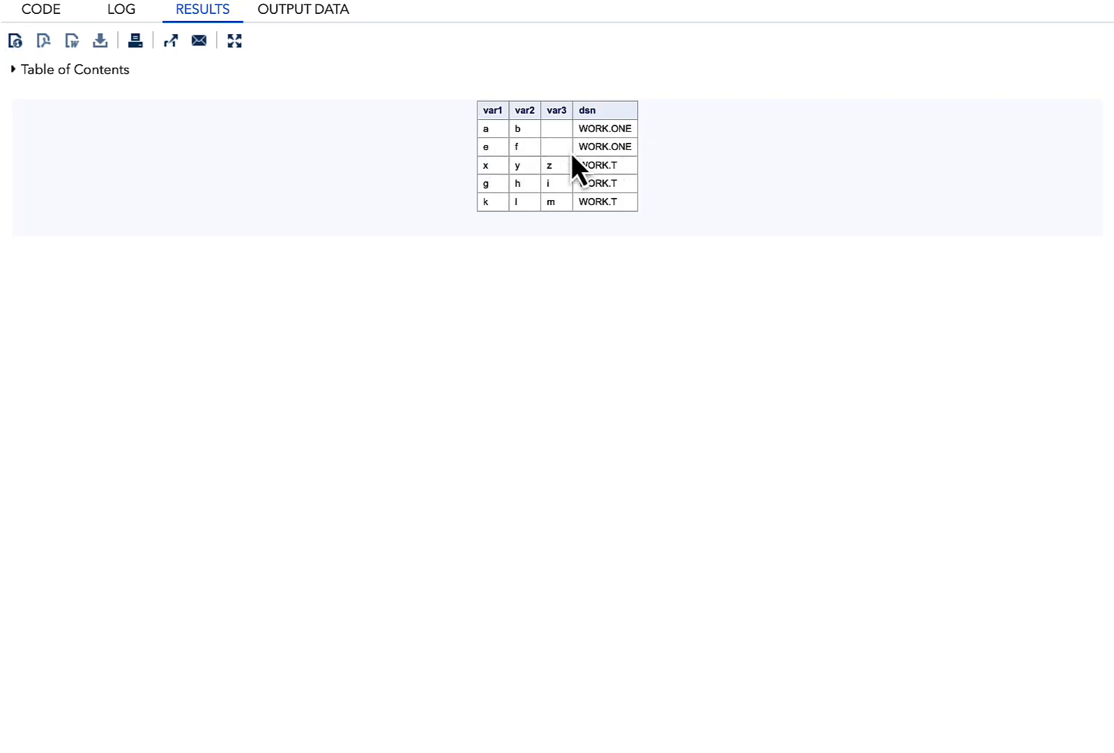
mouse_move(494, 176)
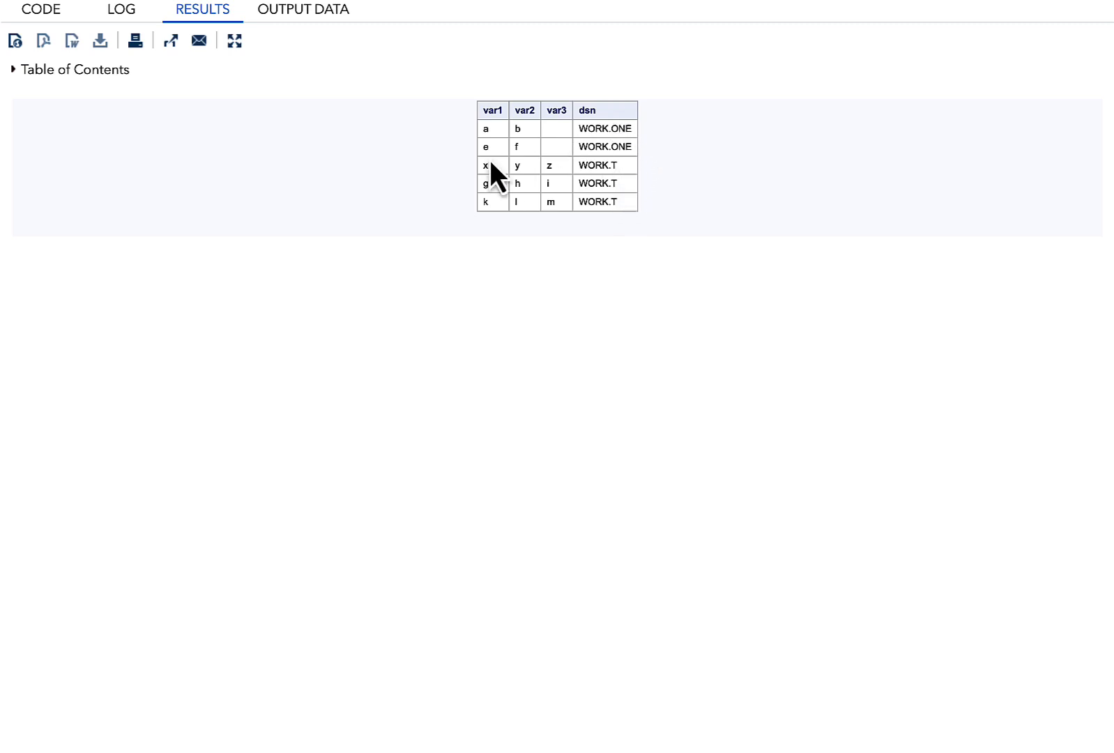
mouse_move(562, 177)
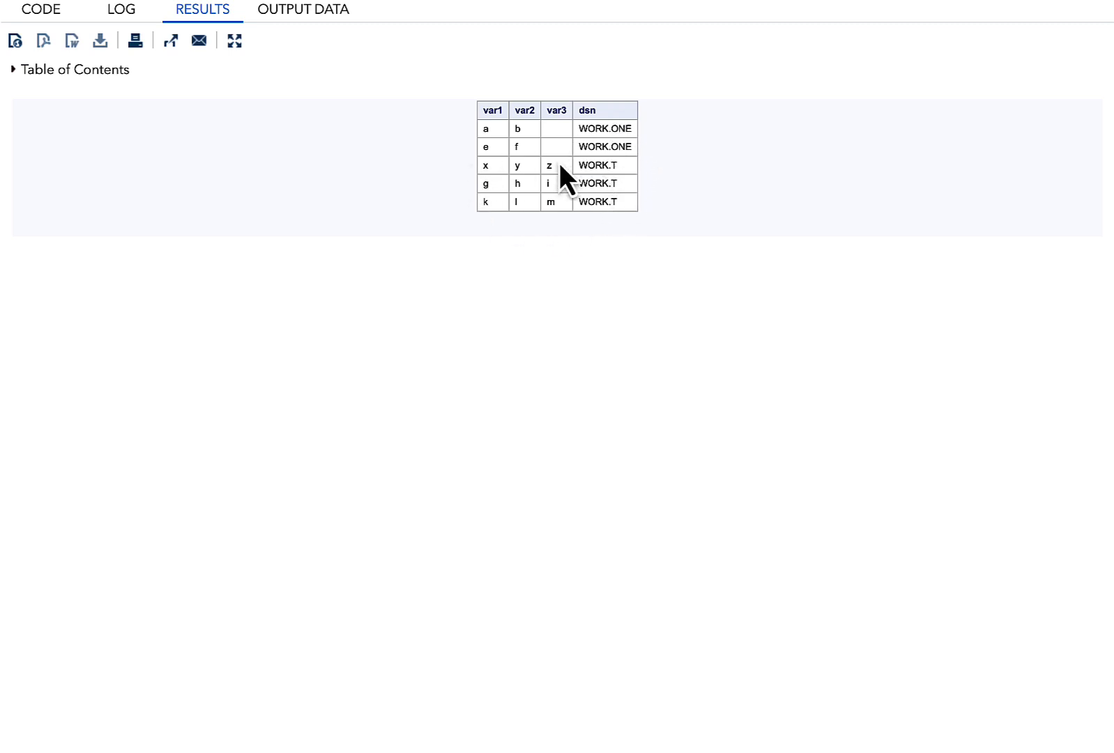
mouse_move(640, 188)
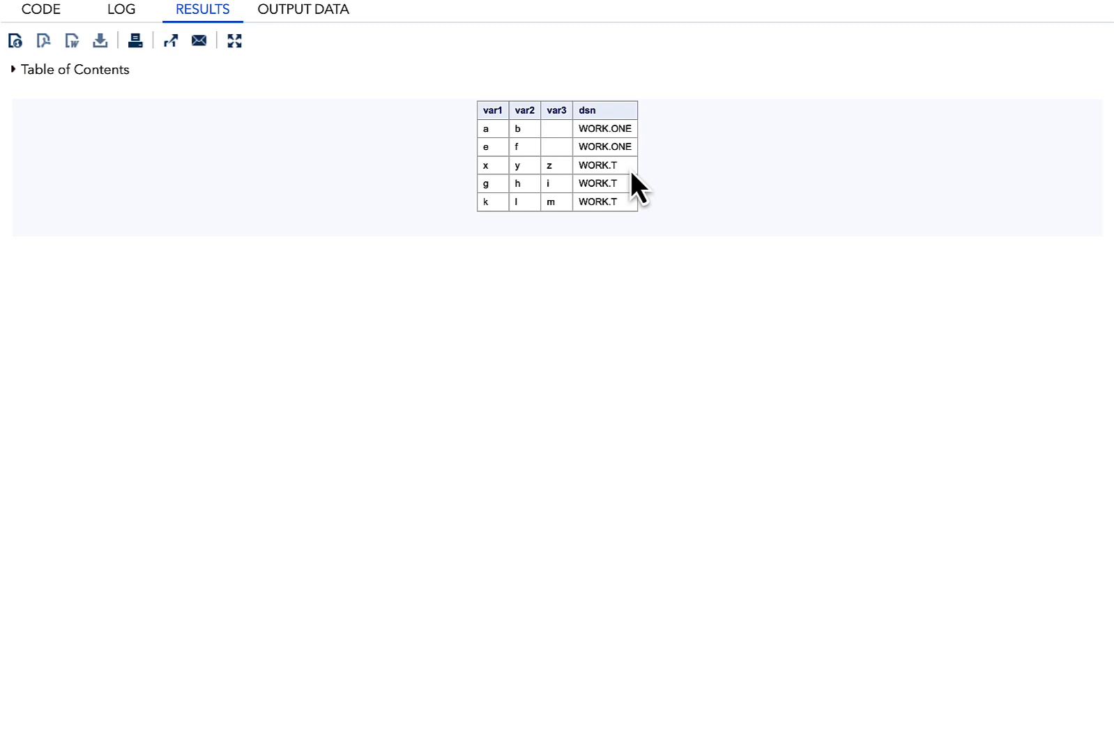